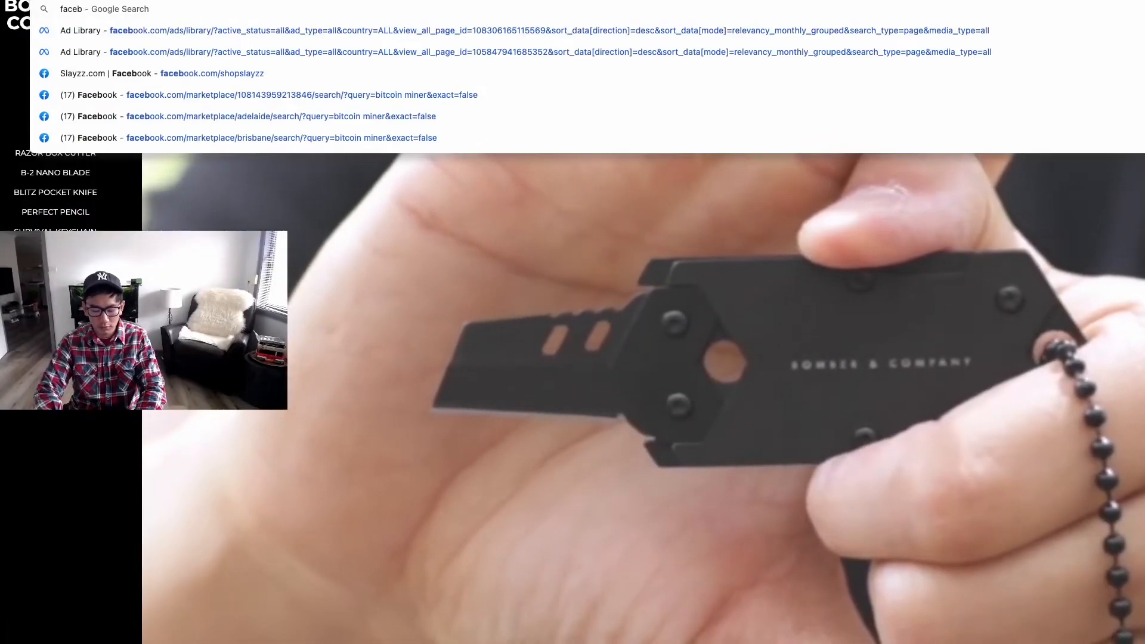
text(facebook shopify ads)
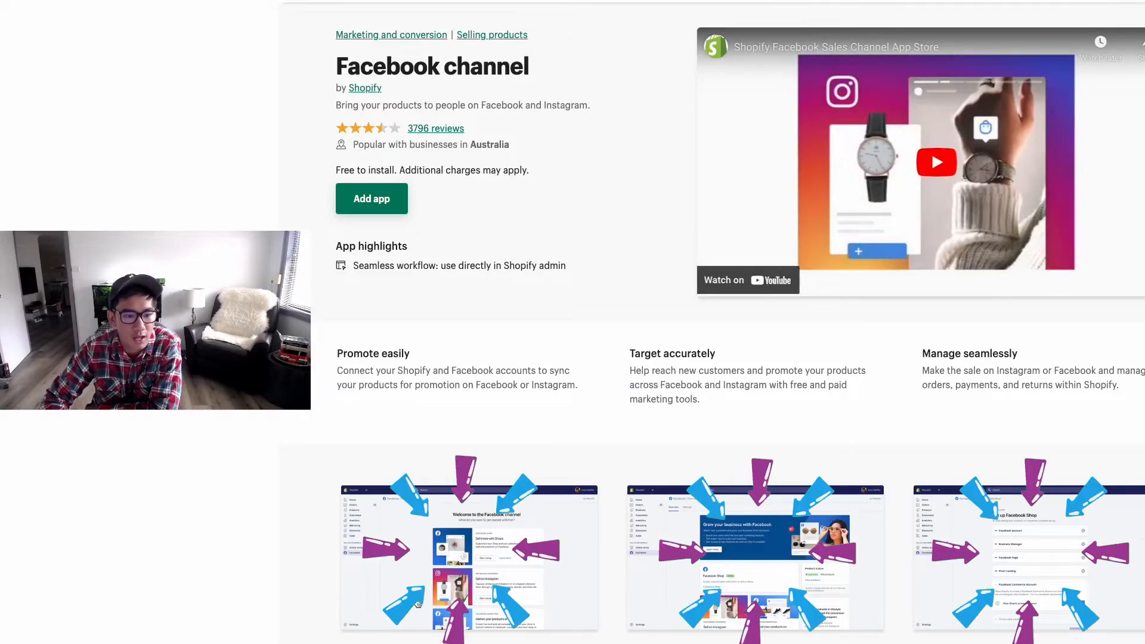
scroll(down, 3)
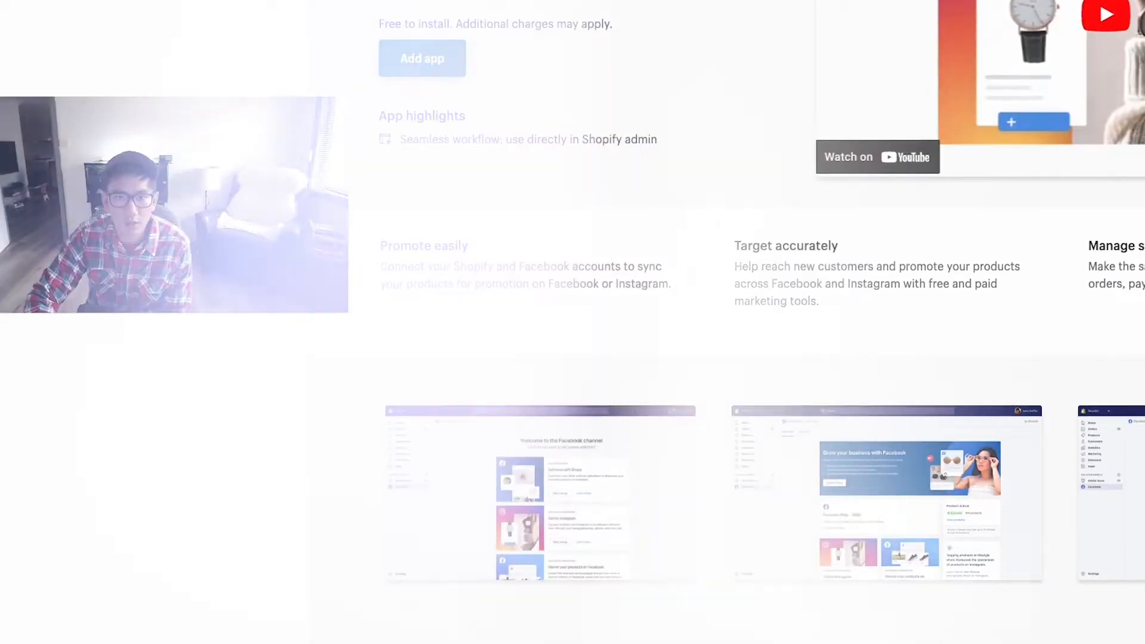
text(facebook)
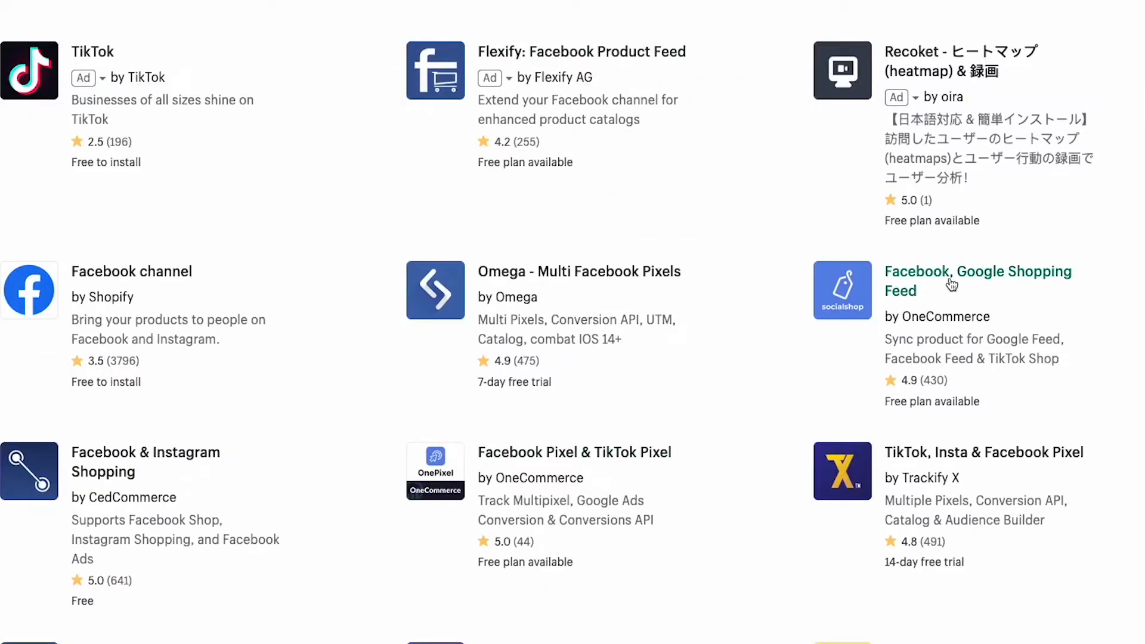
mouse_move(86, 474)
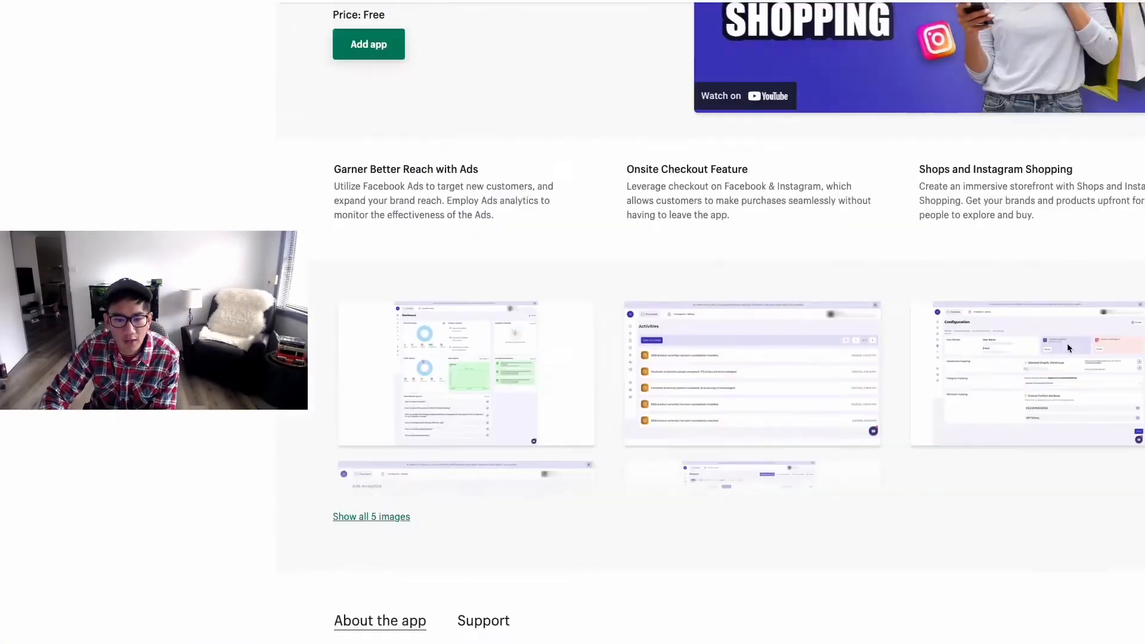
scroll(down, 3)
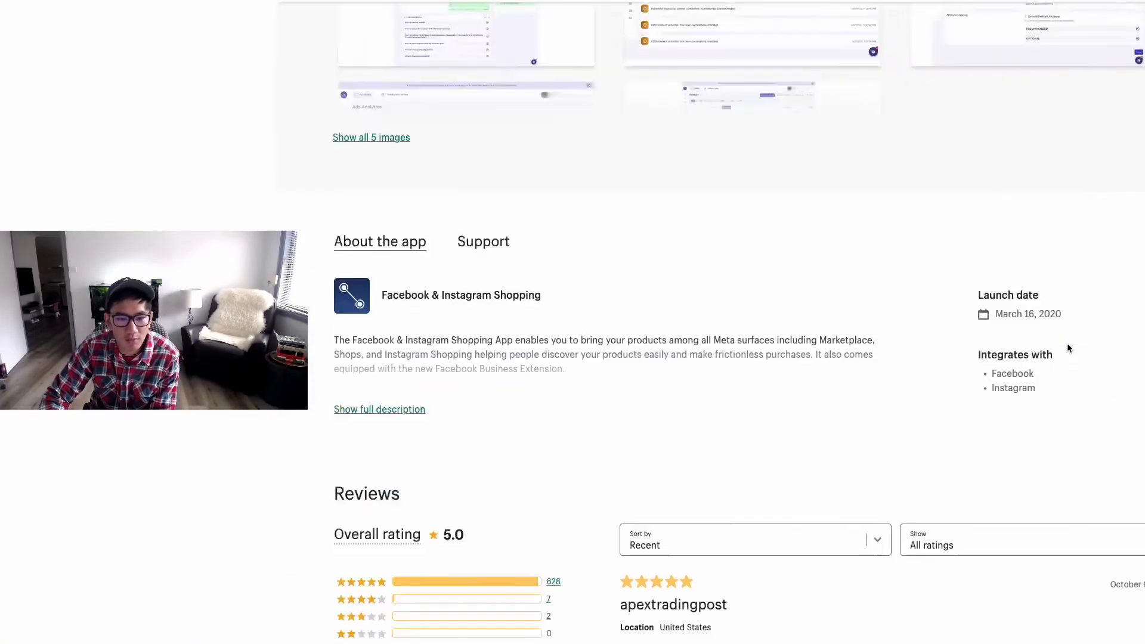
scroll(down, 3)
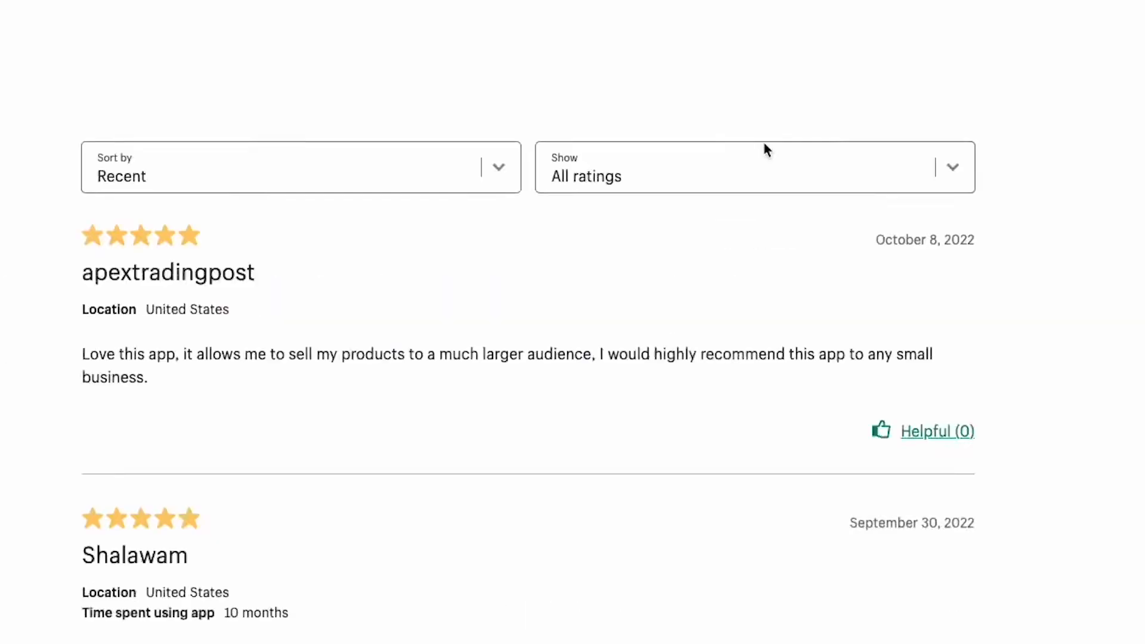